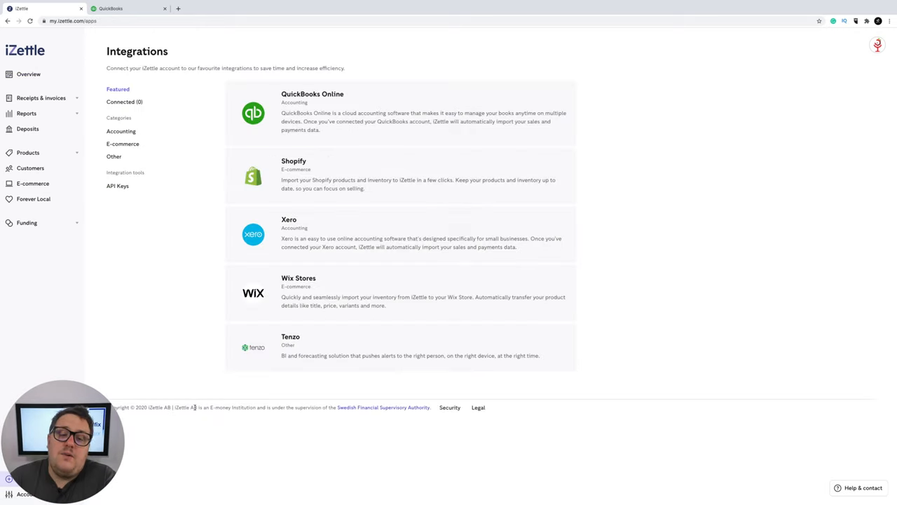
mouse_move(375, 342)
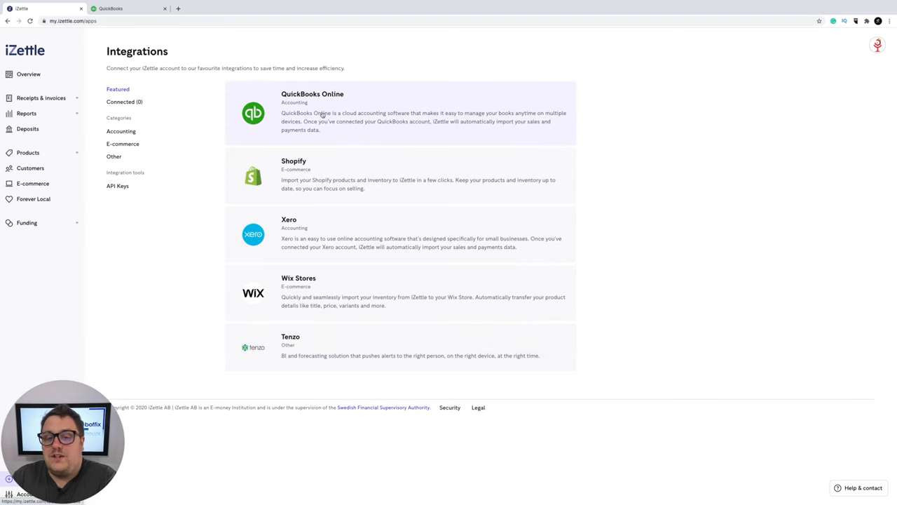
Open the QuickBooks Online integration card from the iZettle integrations list
left_click(312, 112)
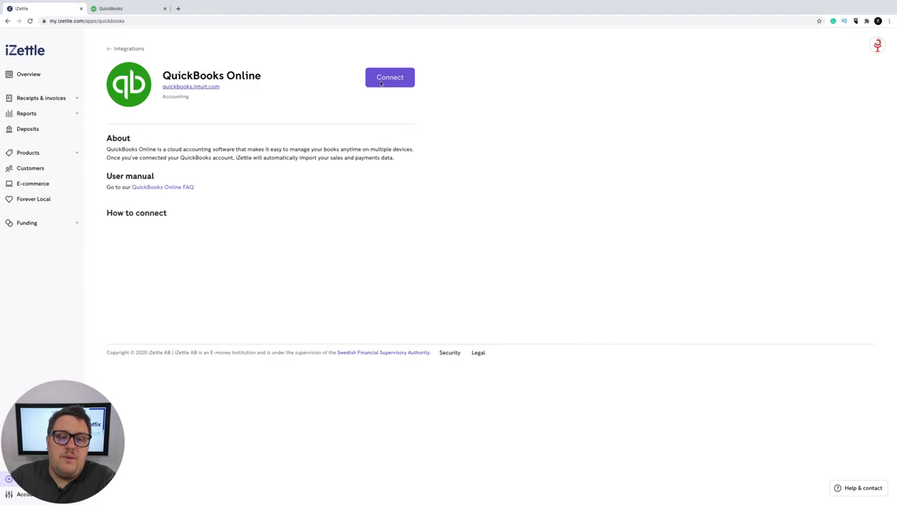
Connect iZettle AB to the QBO Case Studies client under the Intuit UK Training company
left_click(390, 77)
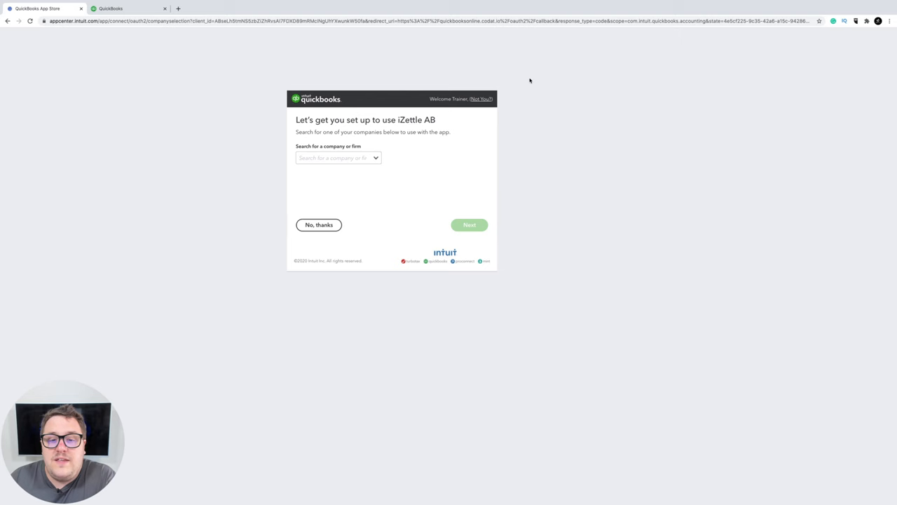
left_click(336, 158)
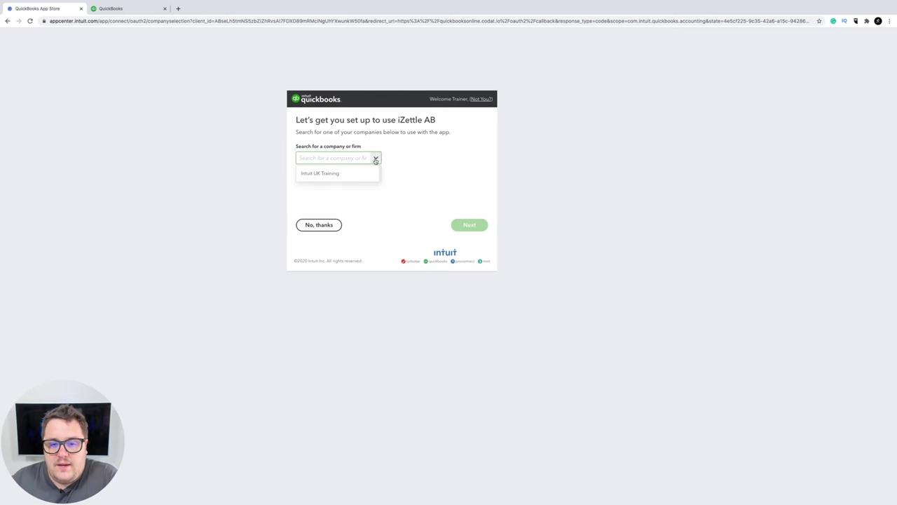
left_click(320, 174)
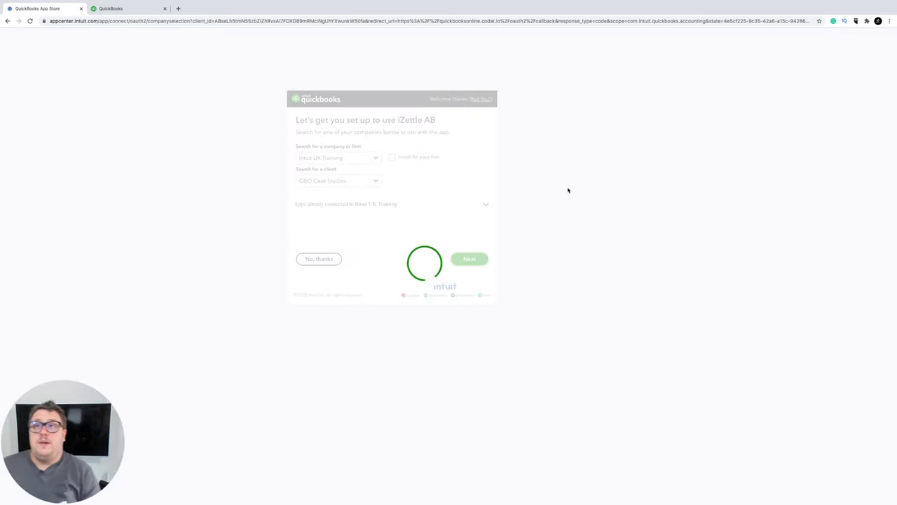
left_click(469, 259)
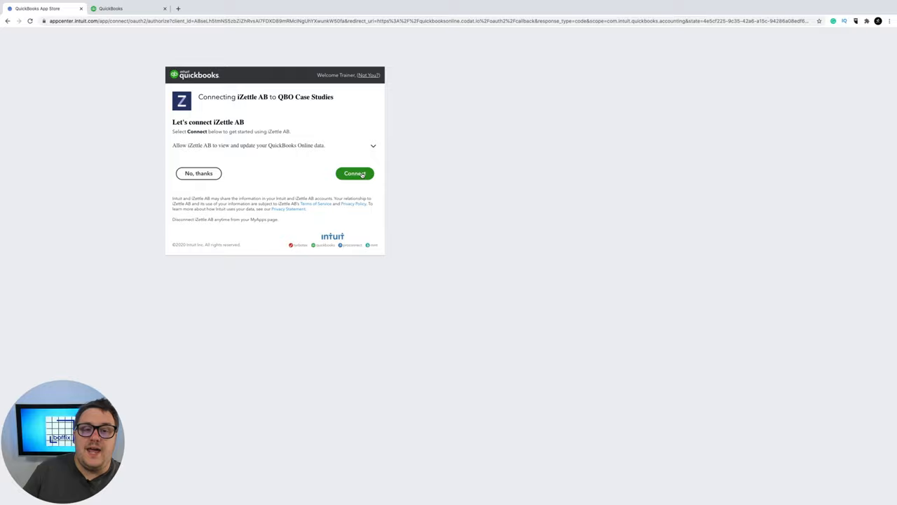
left_click(355, 173)
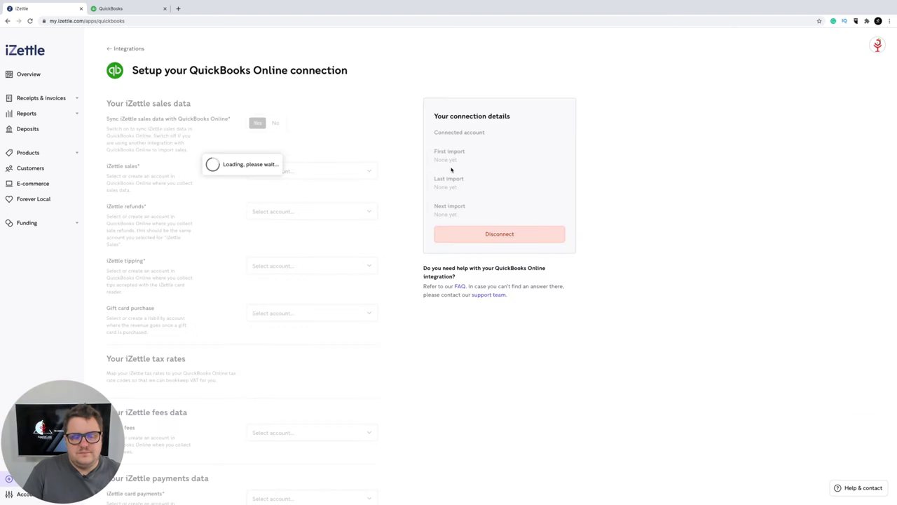
Map iZettle sales to 1 - Sales and begin choosing the refunds account
left_click(311, 171)
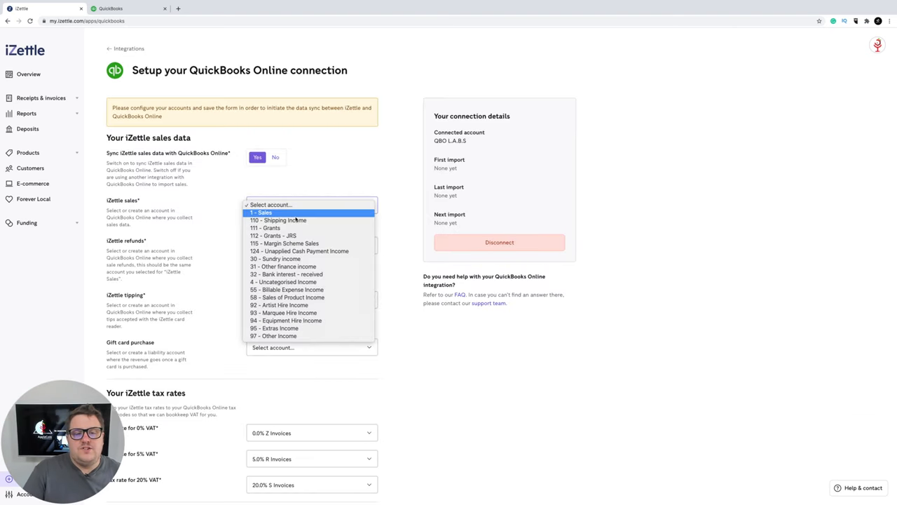
left_click(312, 205)
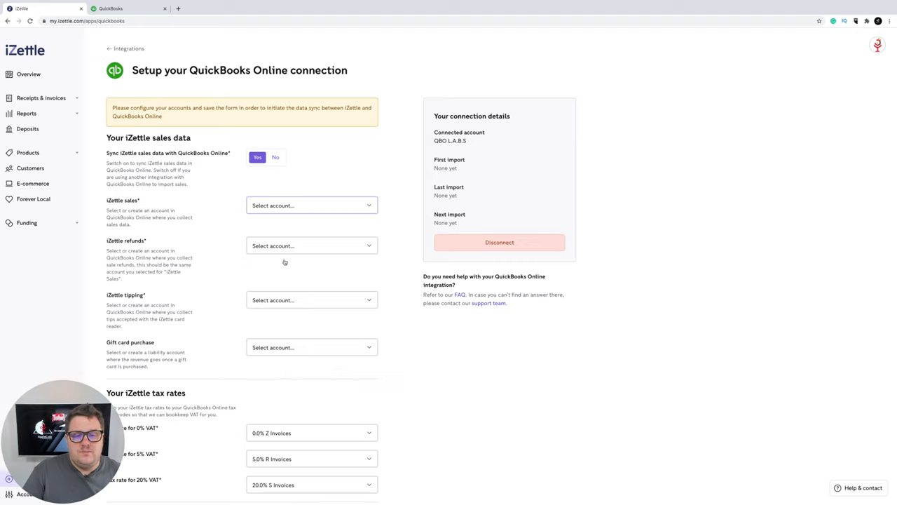
left_click(311, 246)
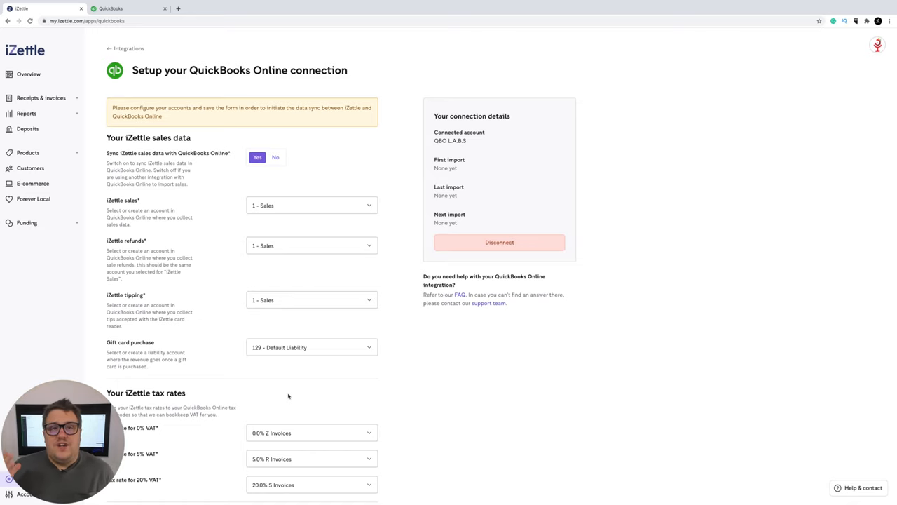
mouse_move(298, 442)
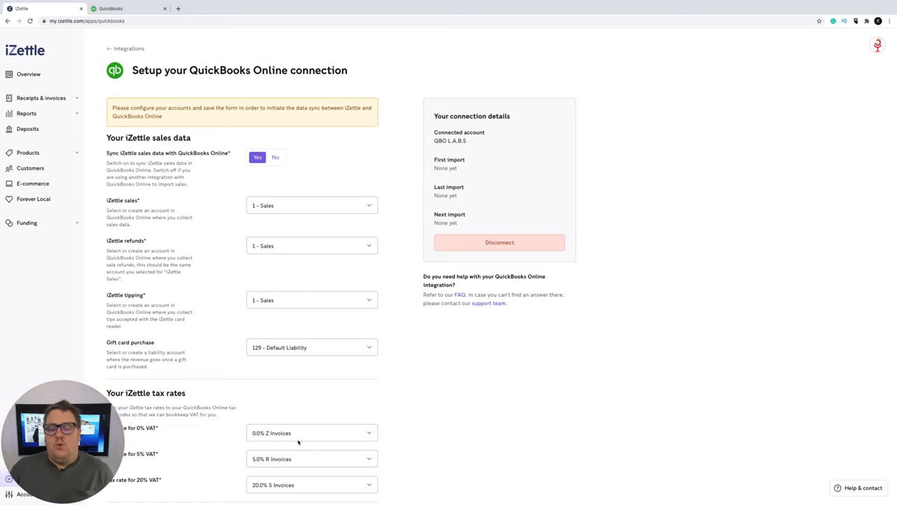